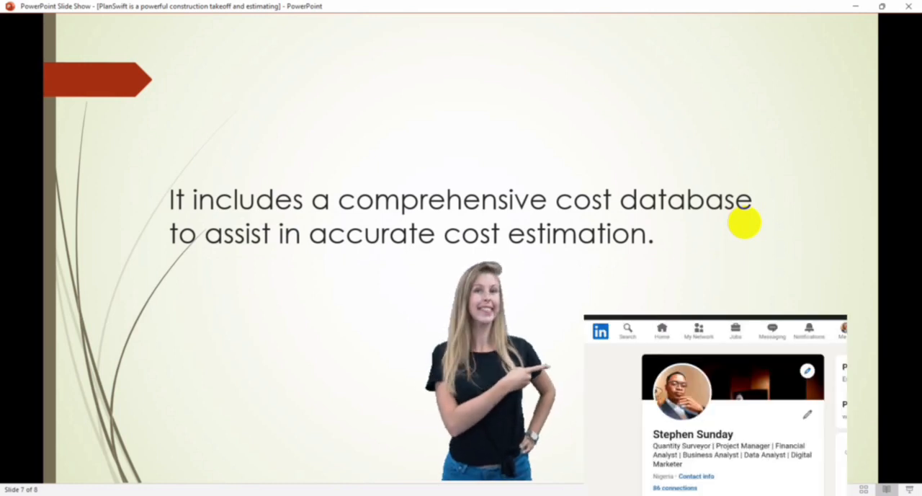
Start a new job from the Getting Started group, opening the New Job wizard
key("right")
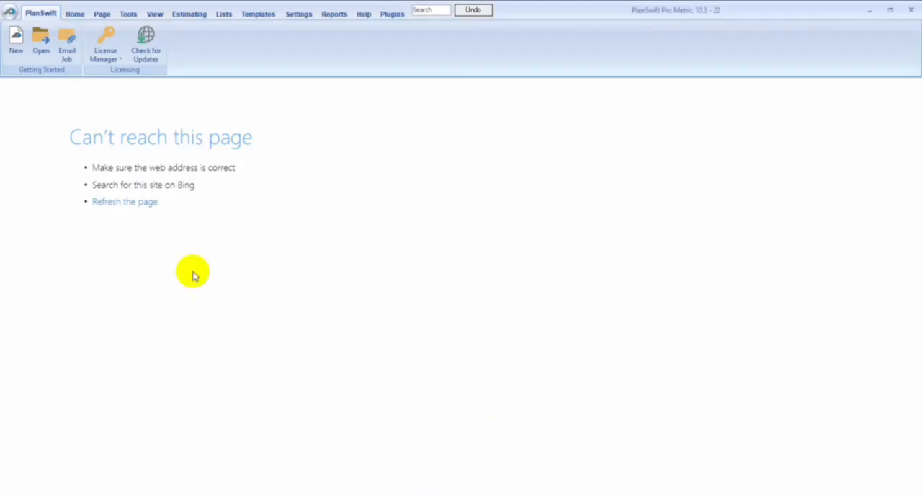
mouse_move(21, 49)
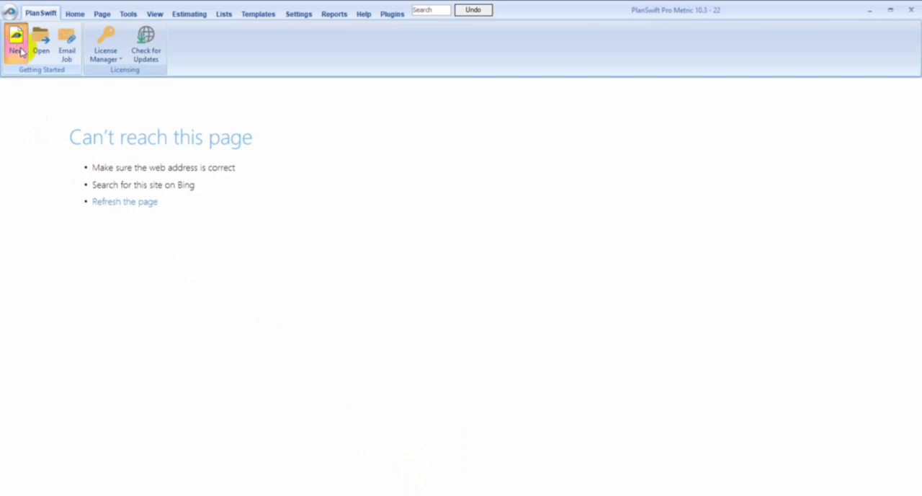
left_click(14, 40)
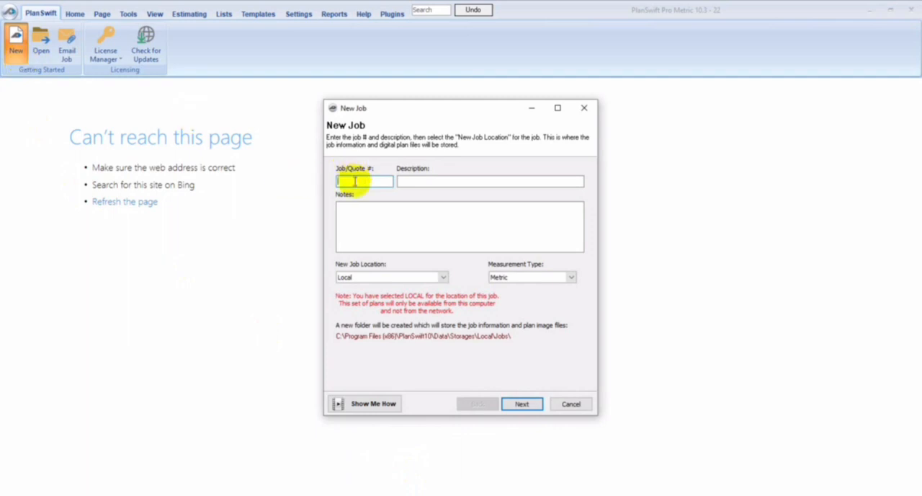
Enter job number 221 and description CONSTRUCTION OF A BUILDING, then continue to the plan files step
type("221")
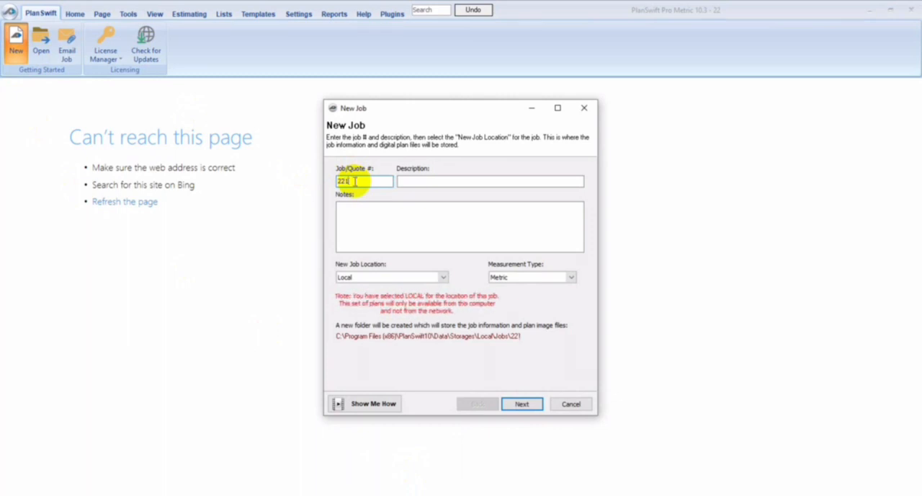
left_click(490, 181)
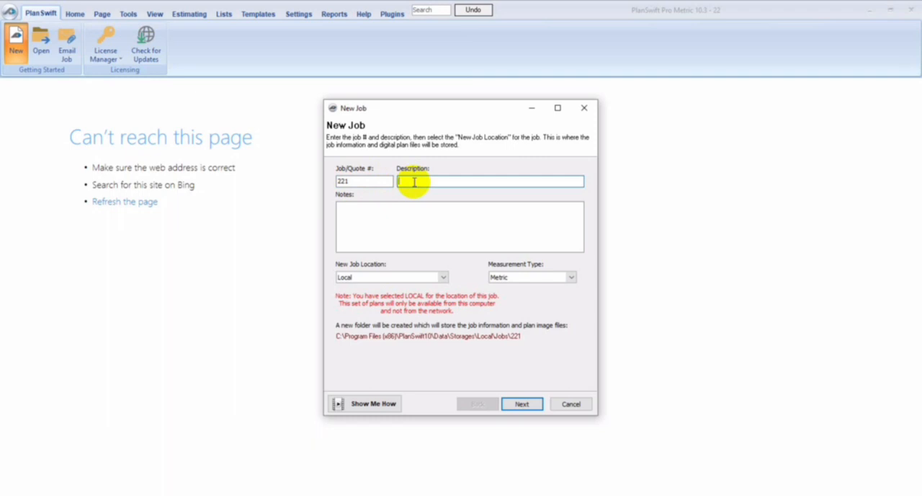
type("c")
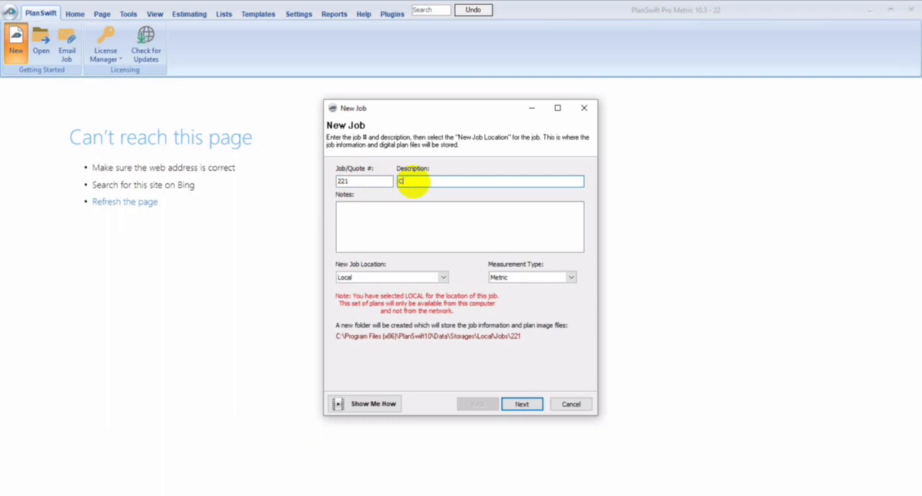
type("ONSTRUCTION")
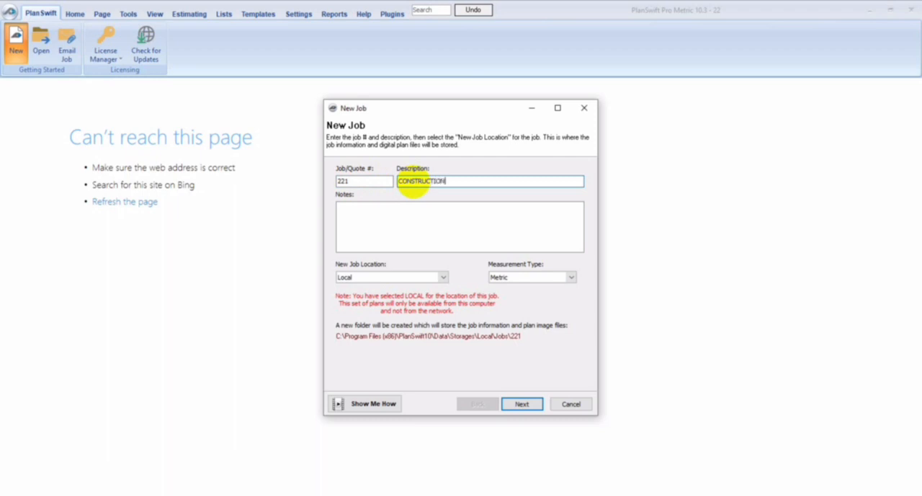
type("OF A BUILDING")
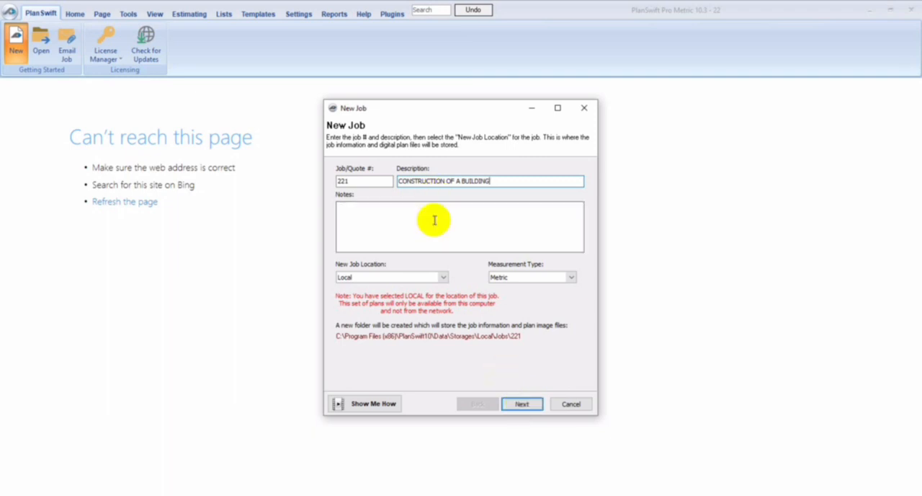
left_click(522, 403)
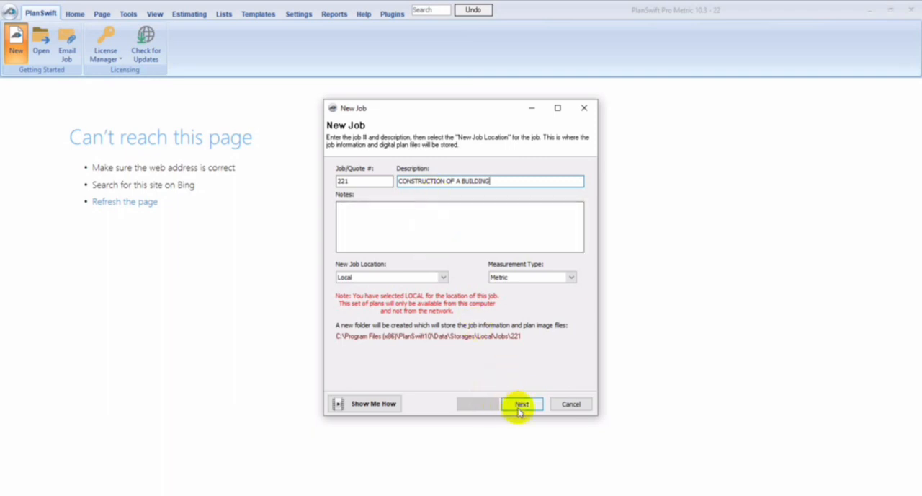
left_click(522, 403)
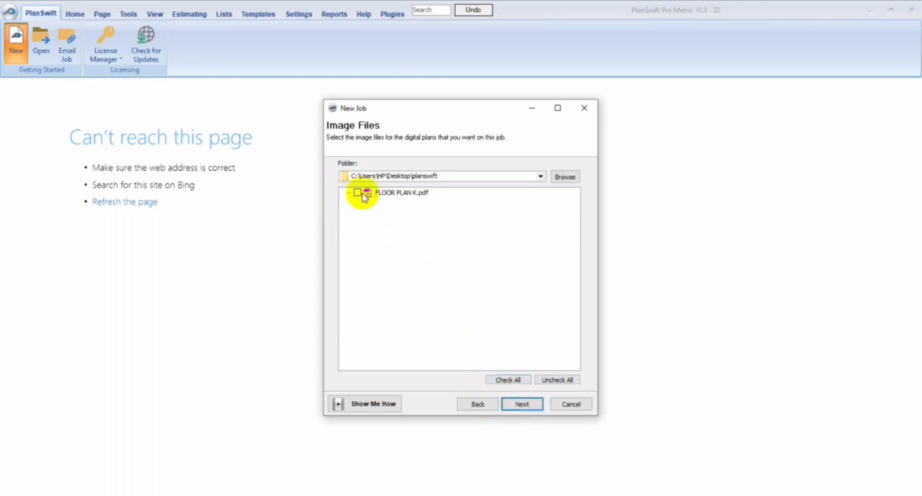
Include FLOOR PLAN K.pdf, accept the default conversion settings and finish creating job 221
left_click(354, 193)
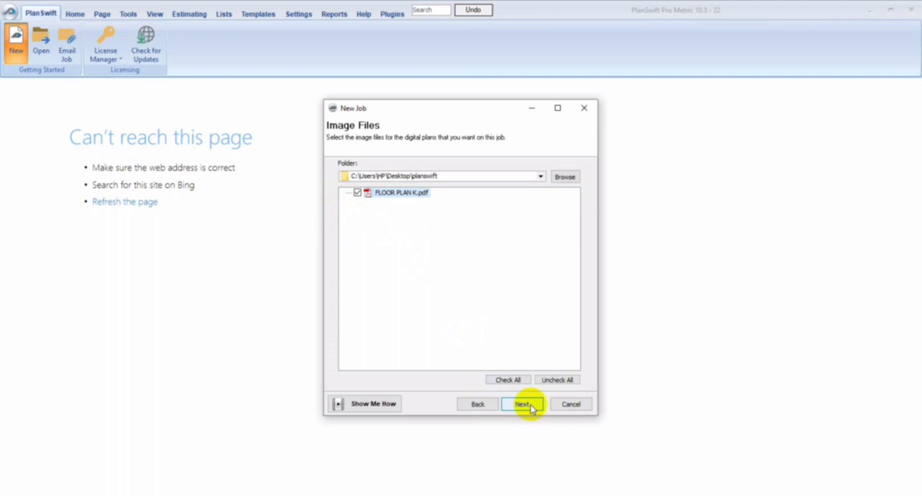
left_click(522, 403)
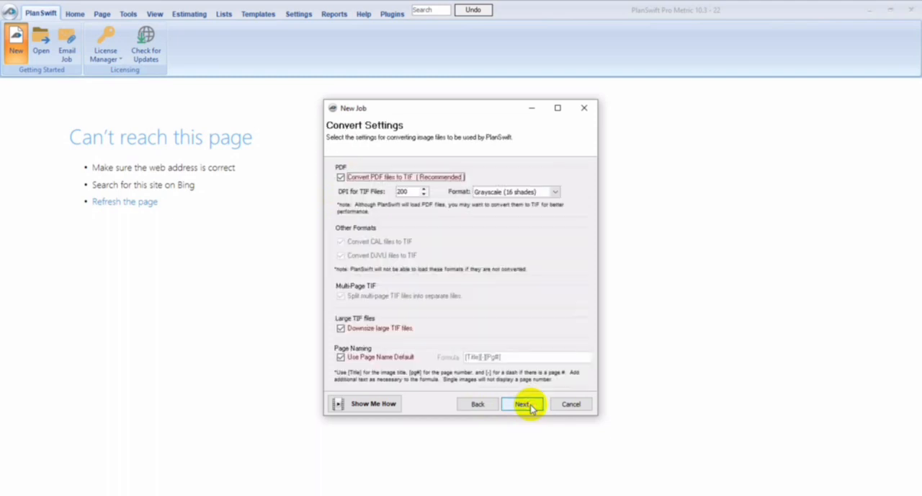
left_click(524, 404)
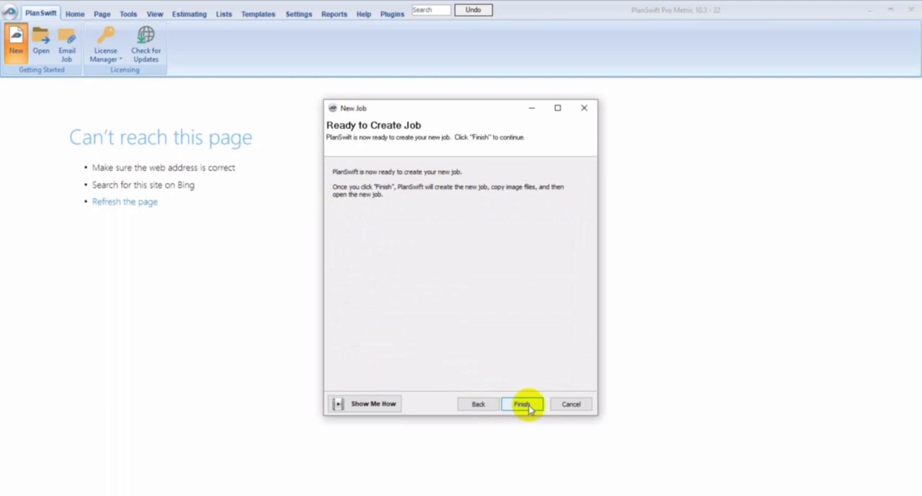
left_click(523, 404)
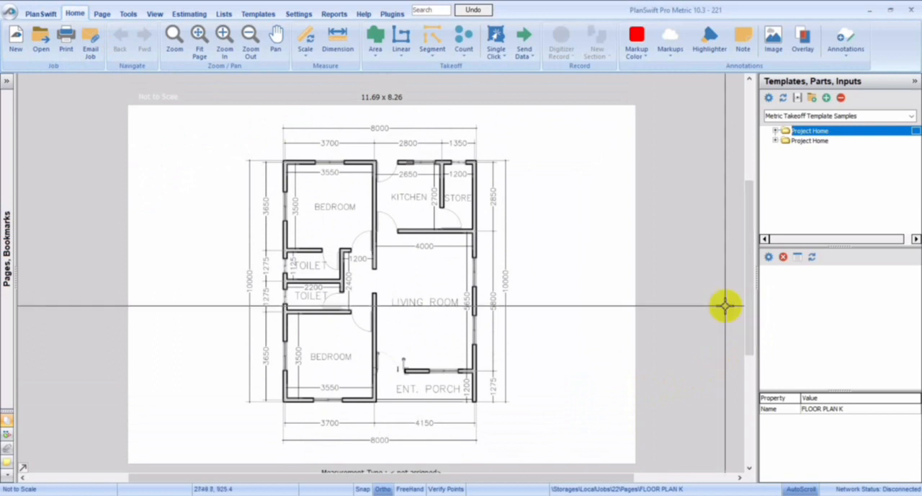
mouse_move(222, 270)
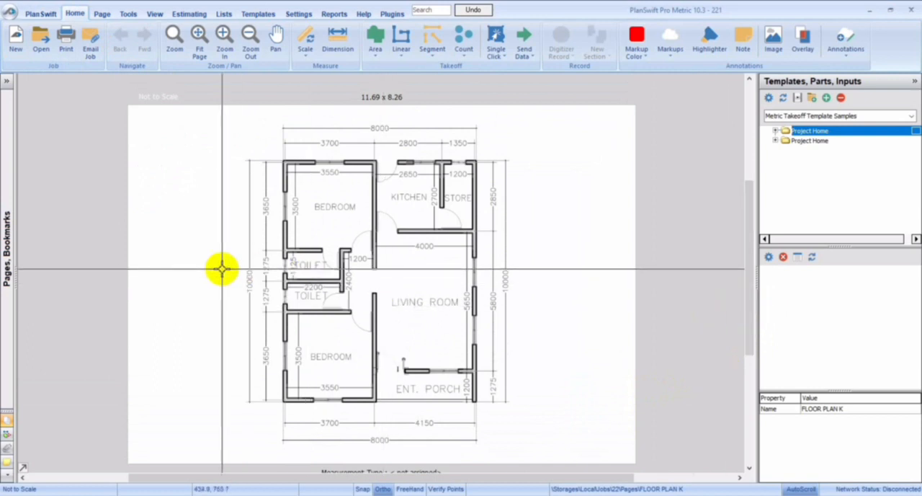
mouse_move(222, 196)
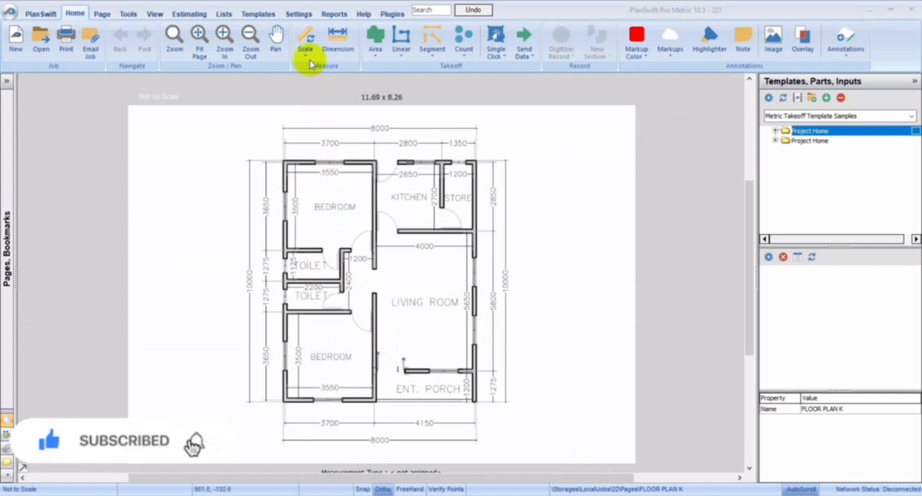
Browse the standard page scales, then start the Dimension tool, prompting that the page must be scaled
left_click(307, 41)
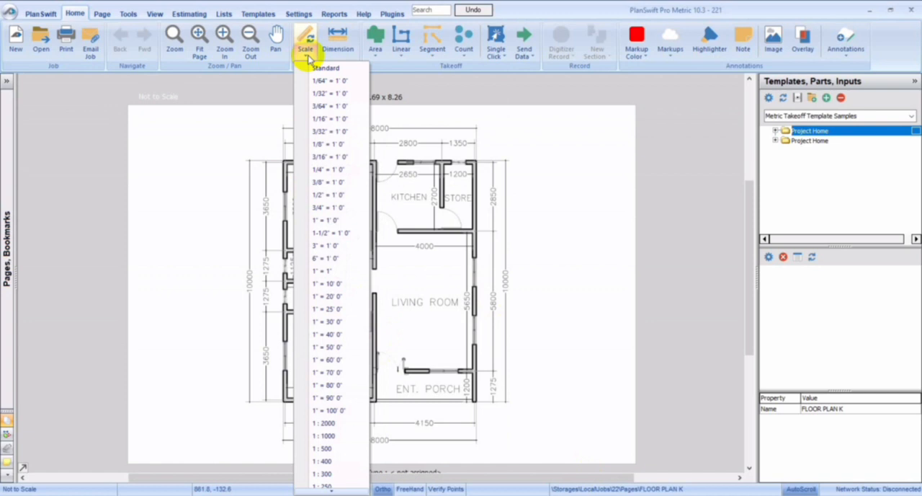
left_click(339, 41)
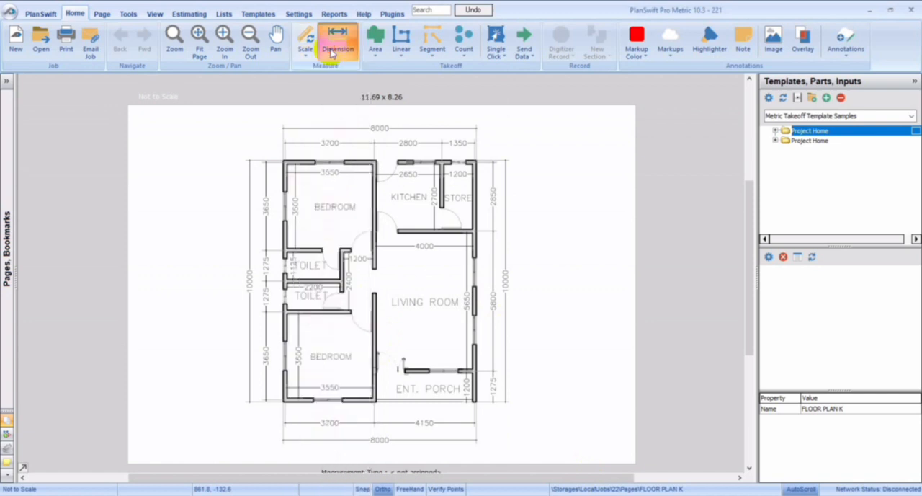
left_click(340, 41)
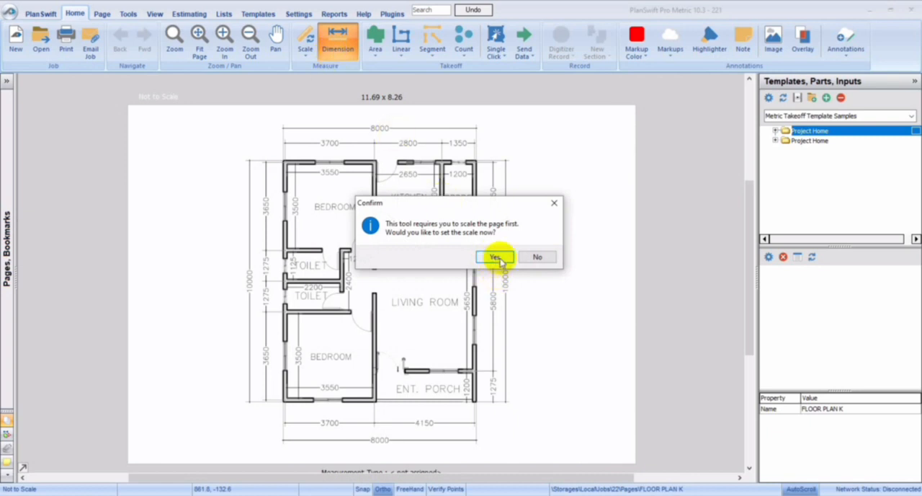
Agree to scale the page, enter 4 m as the known length and begin scaling from a dimension
left_click(496, 257)
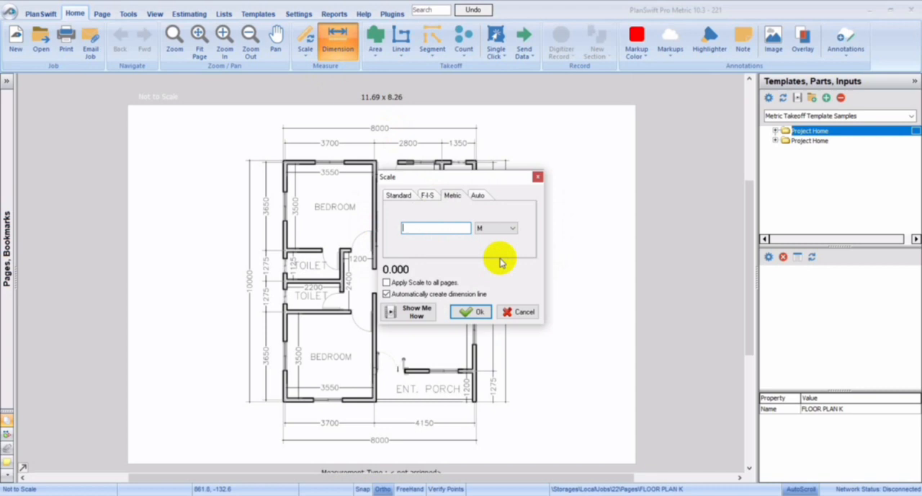
mouse_move(300, 201)
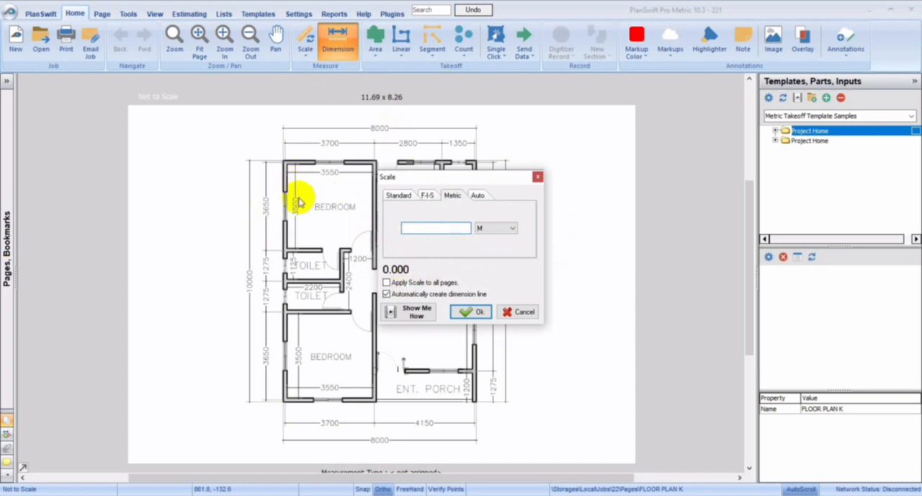
mouse_move(348, 213)
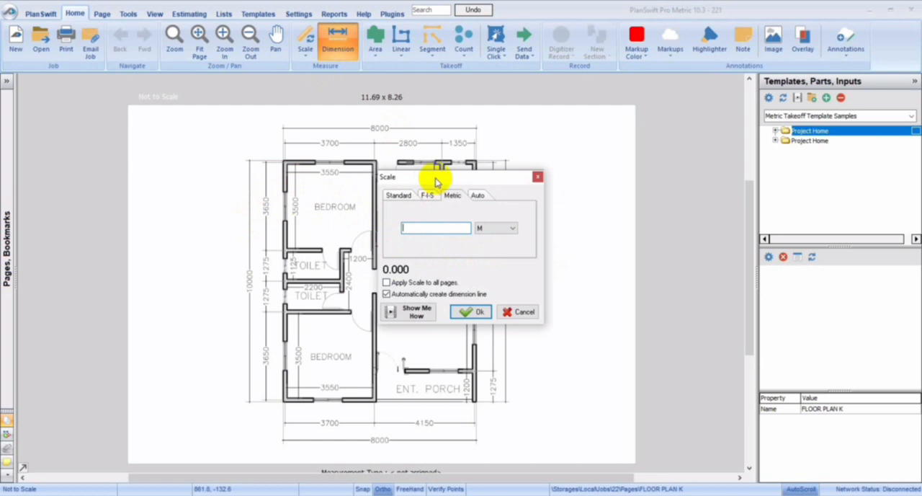
left_click_drag(435, 177, 258, 159)
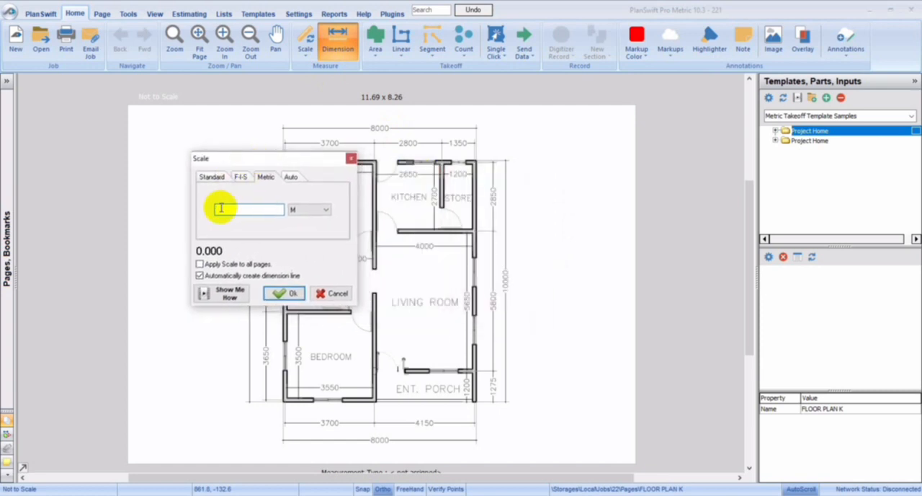
type("4")
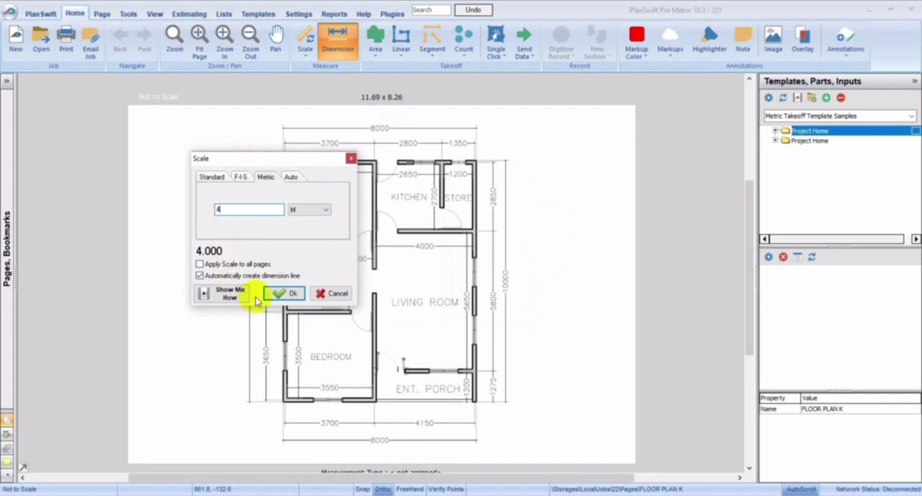
left_click(288, 292)
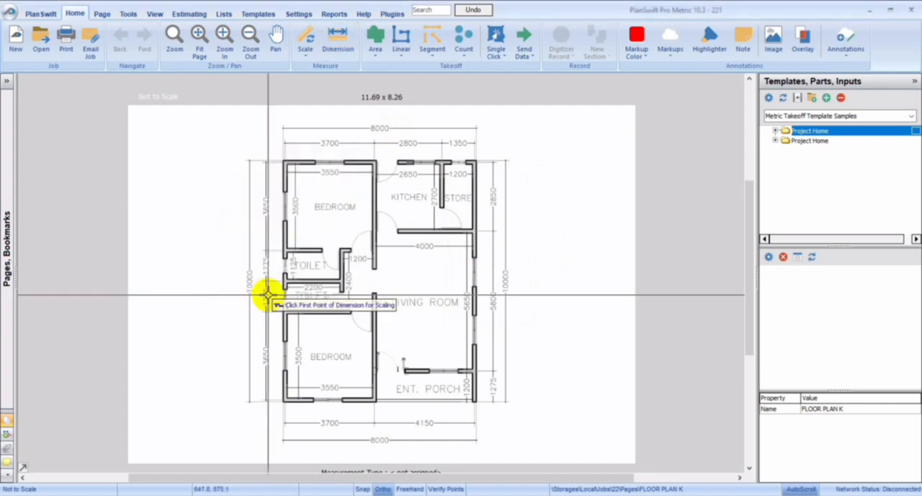
mouse_move(367, 248)
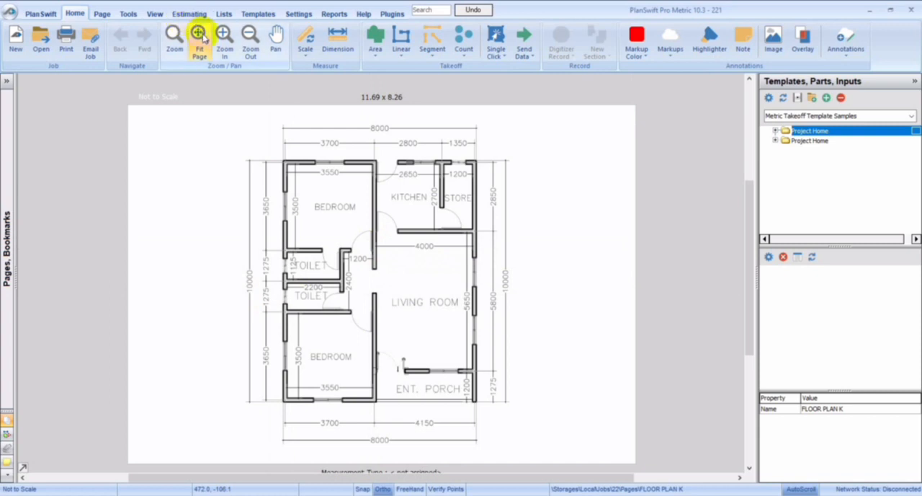
Calibrate the plan by marking both ends of the 4000 living room dimension as 4.00 m
left_click(225, 35)
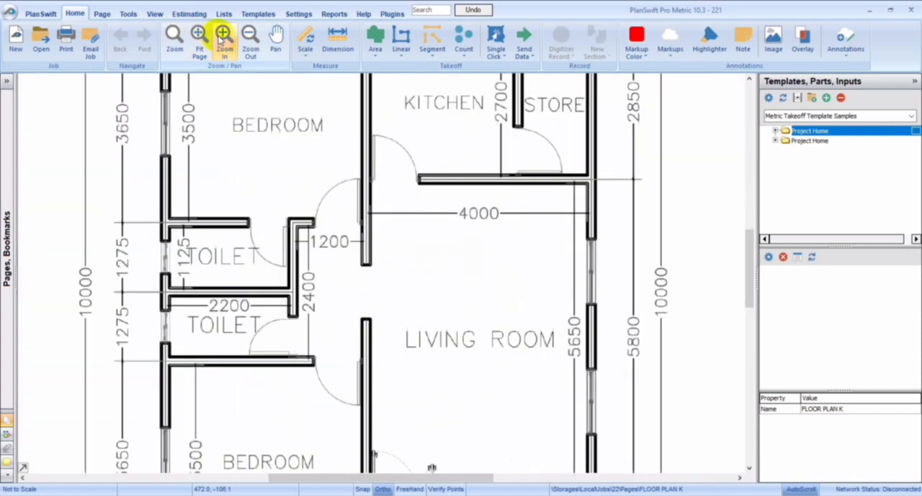
left_click(225, 37)
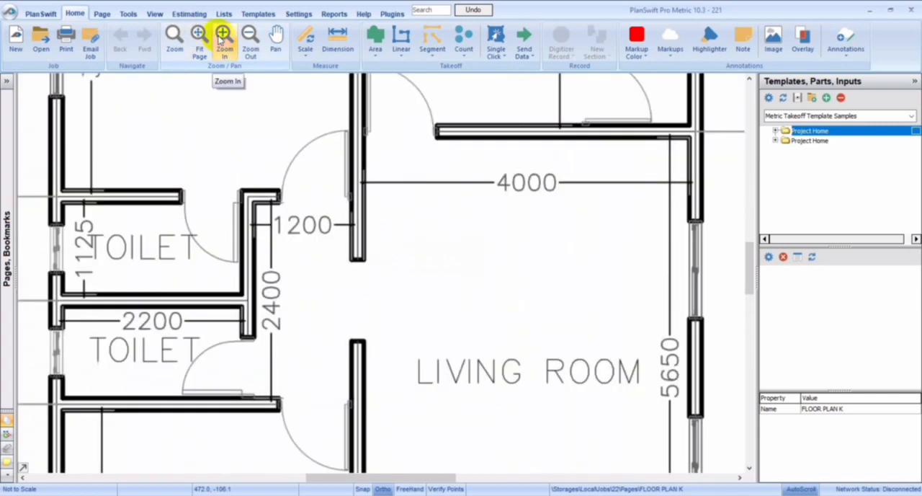
left_click(306, 38)
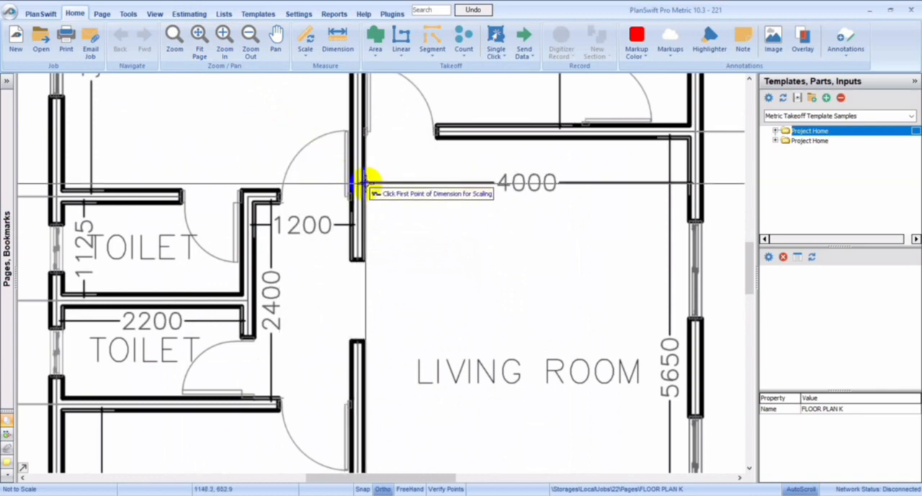
left_click(359, 181)
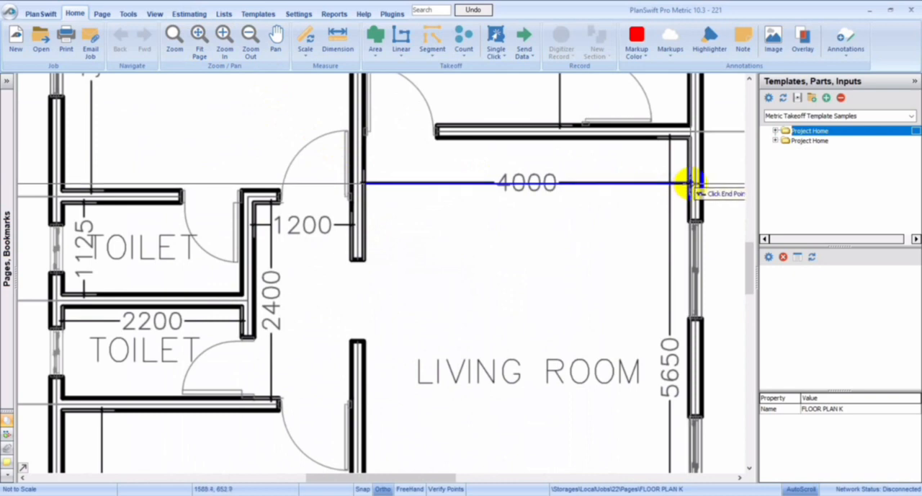
left_click(562, 40)
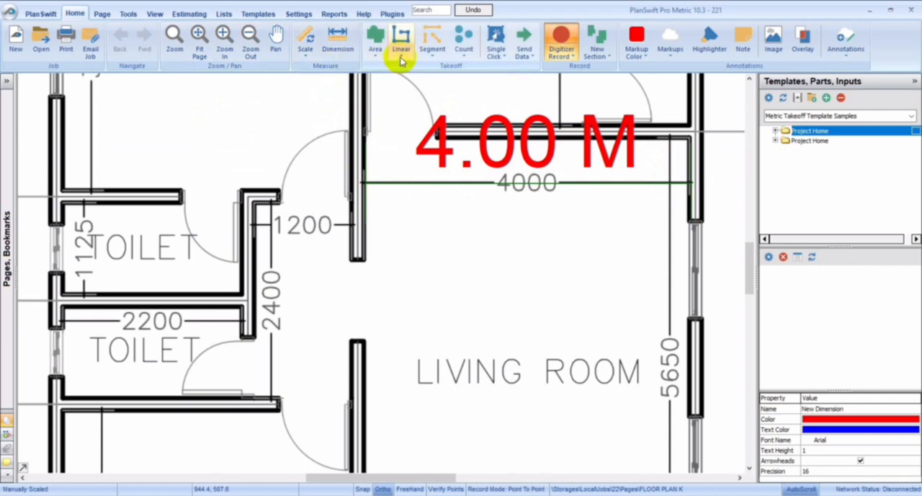
Create a new Linear takeoff item for the walls and accept its default properties
left_click(400, 38)
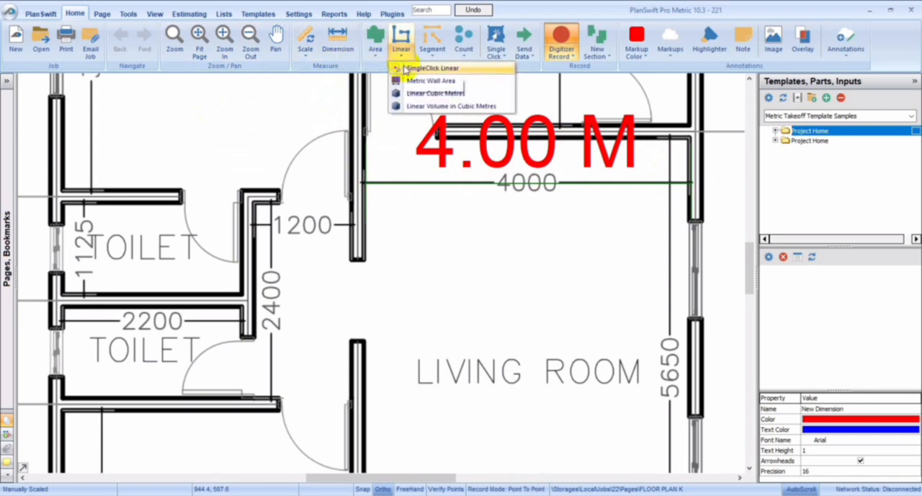
left_click(435, 68)
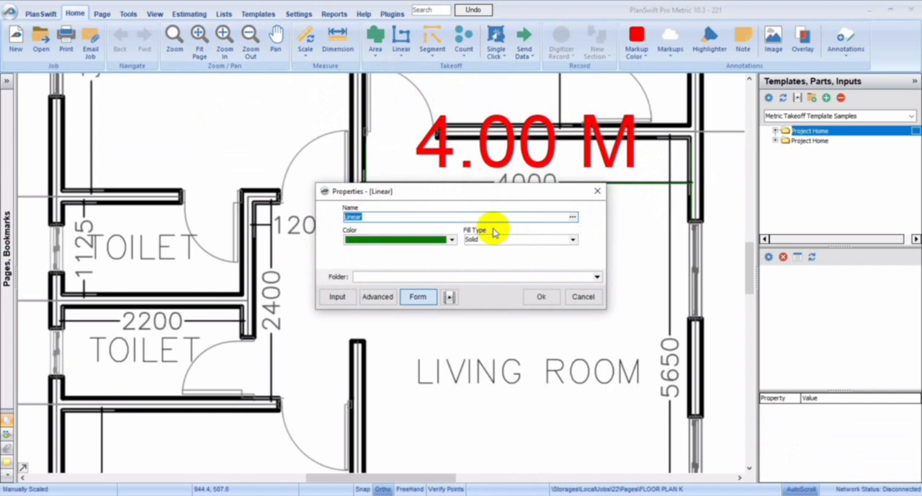
mouse_move(524, 203)
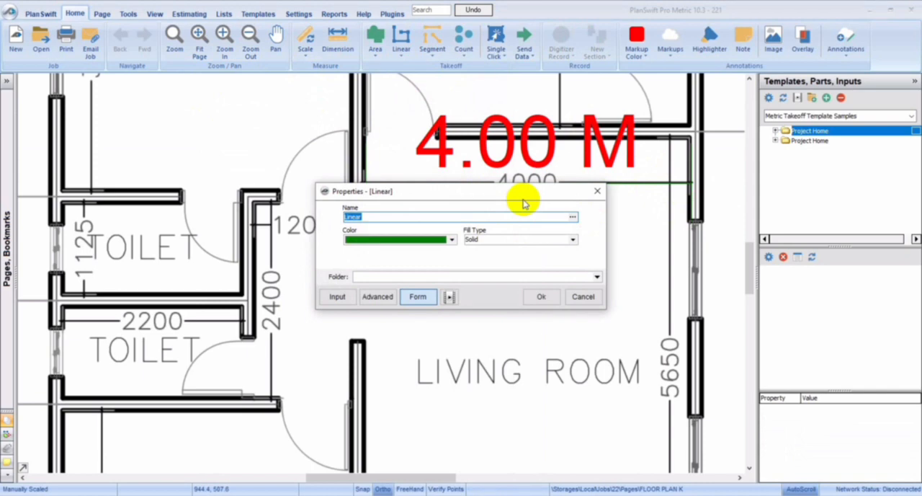
mouse_move(498, 213)
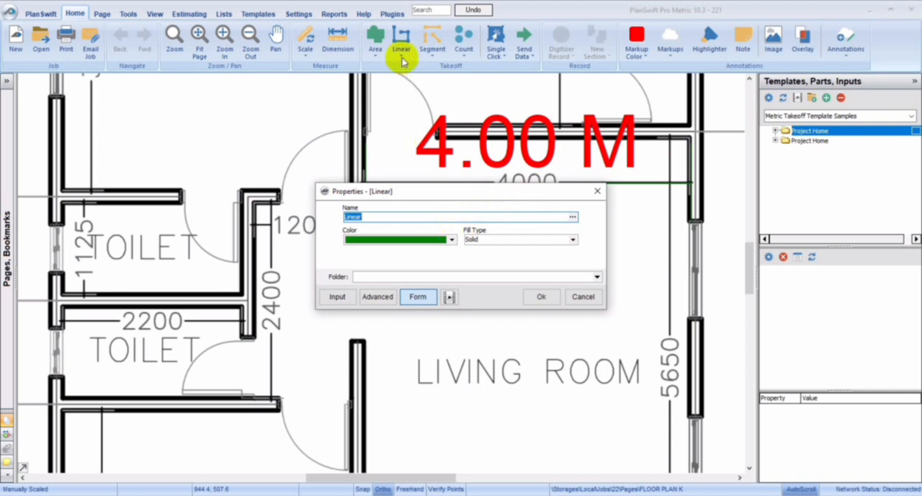
mouse_move(596, 195)
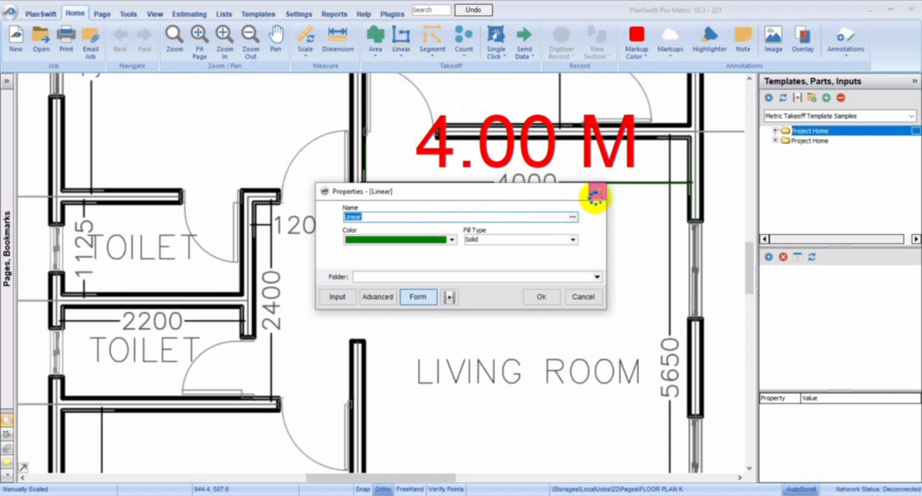
left_click(394, 40)
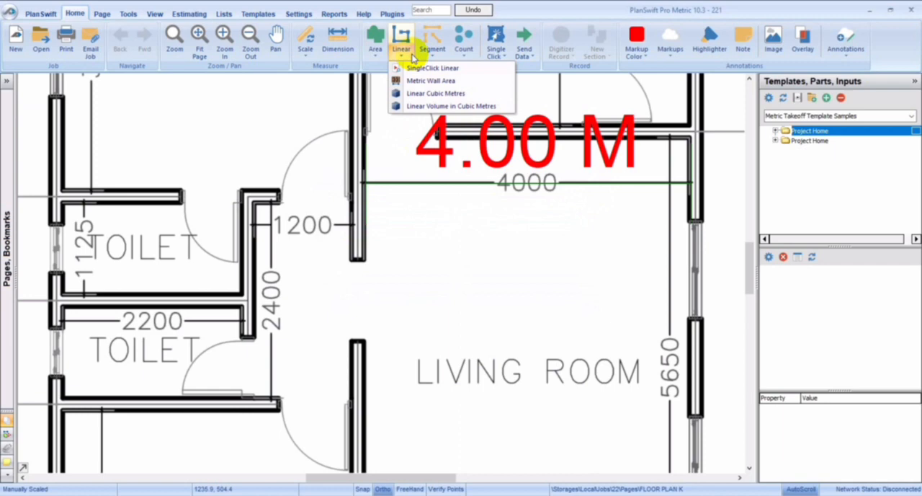
mouse_move(432, 81)
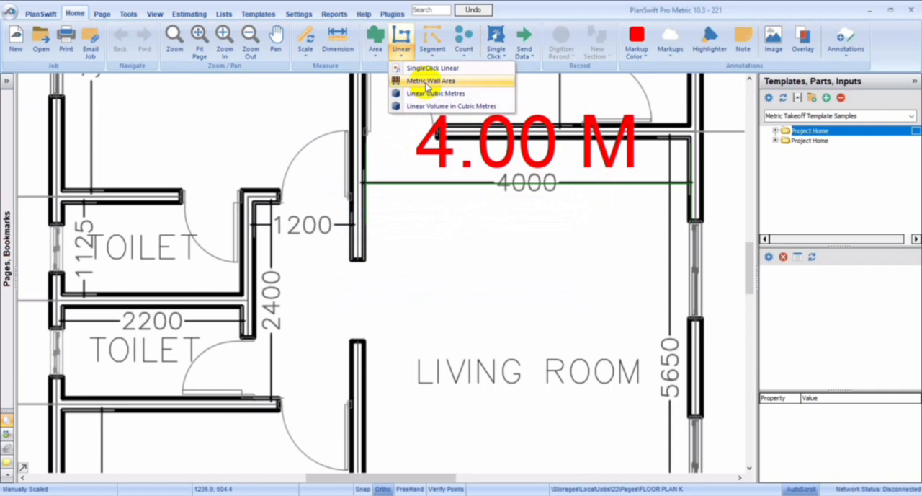
mouse_move(444, 92)
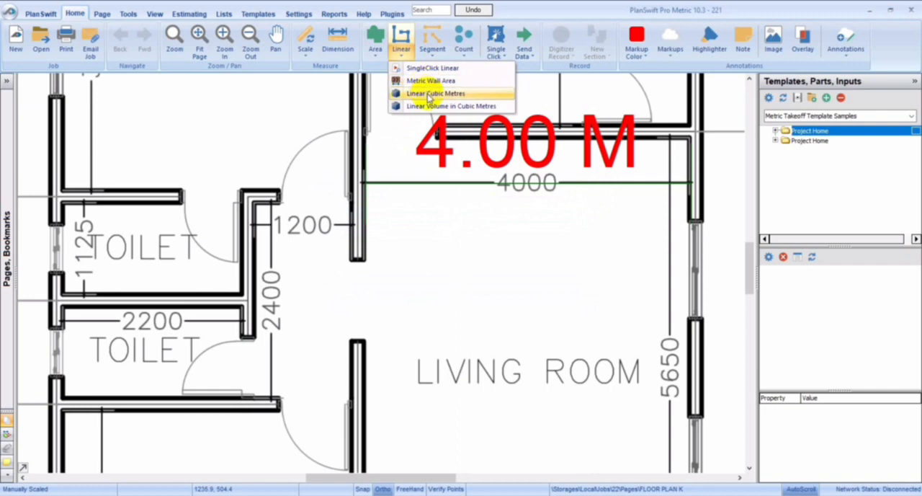
mouse_move(434, 106)
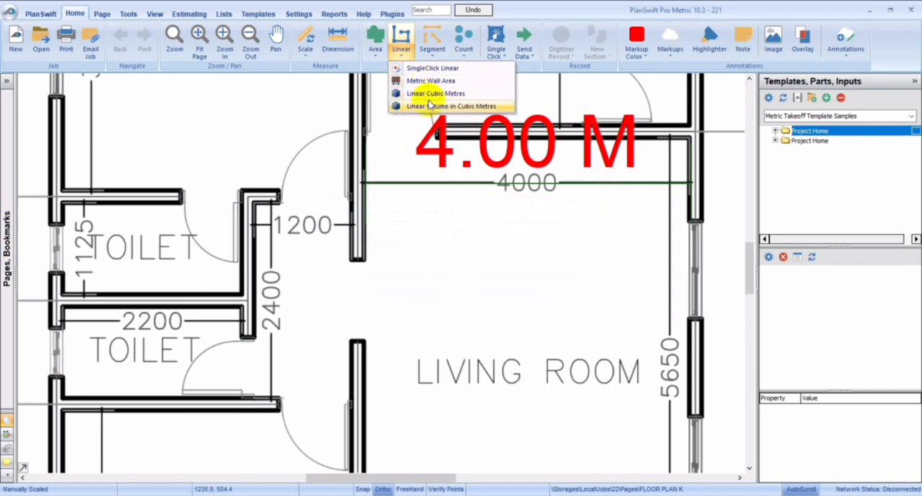
mouse_move(429, 81)
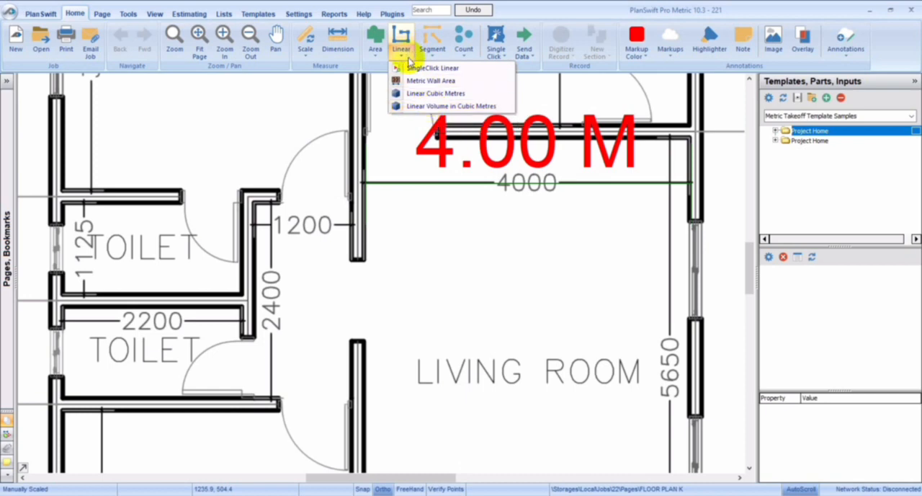
left_click(434, 66)
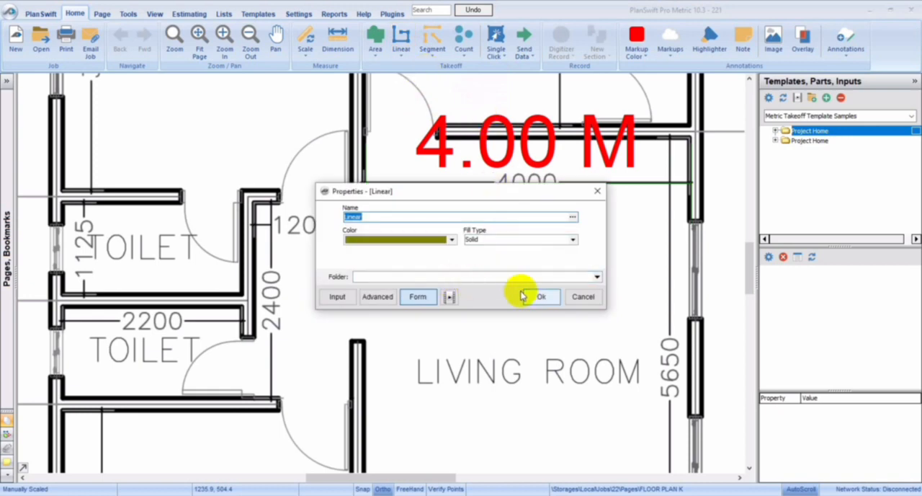
left_click(542, 296)
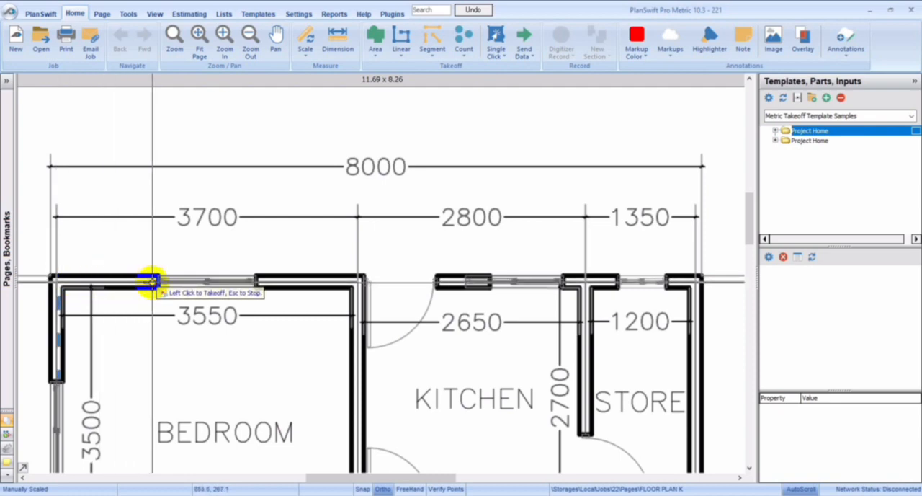
Trace the wall from the bedroom's top-left corner along the kitchen's top wall toward the store
left_click(150, 280)
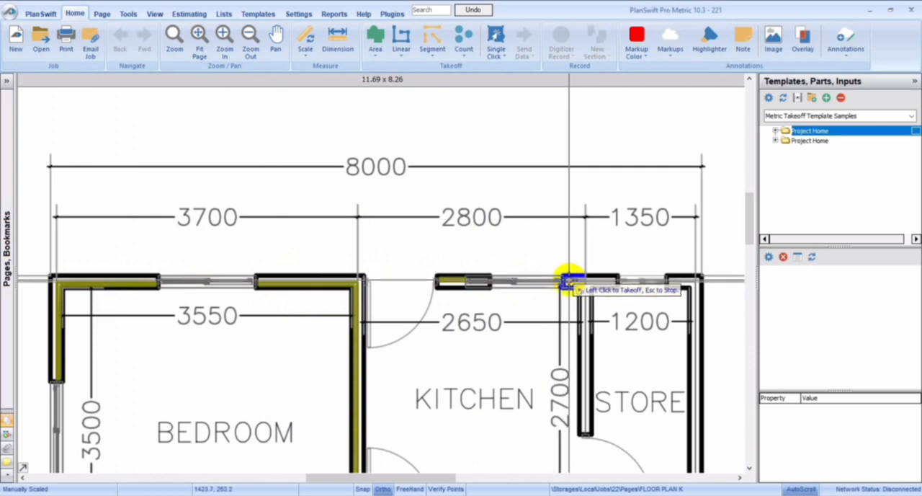
left_click(569, 286)
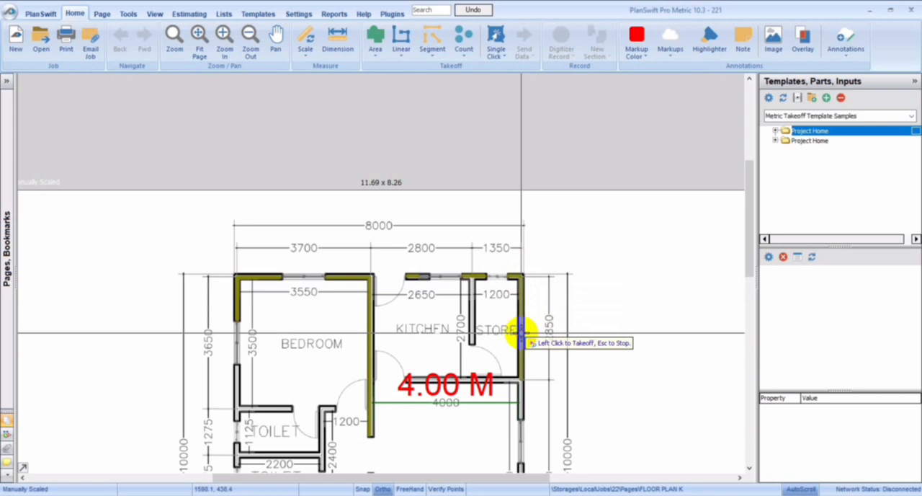
mouse_move(470, 323)
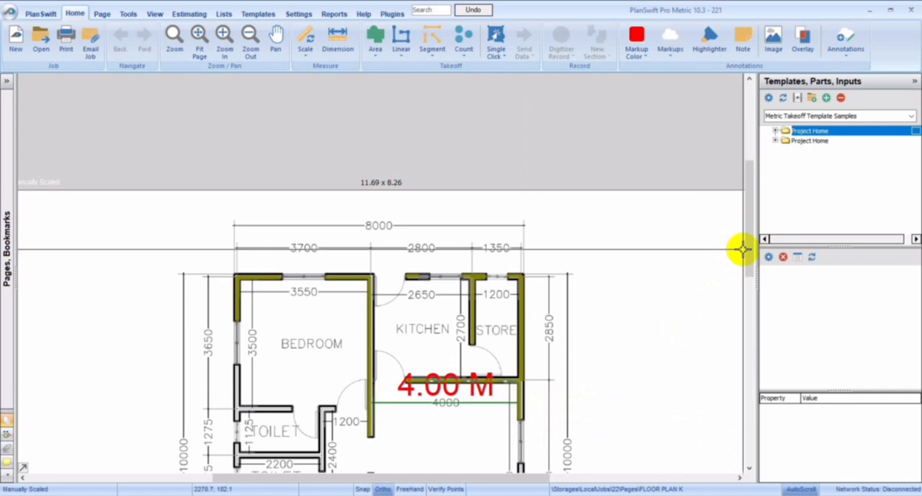
scroll("down", 3)
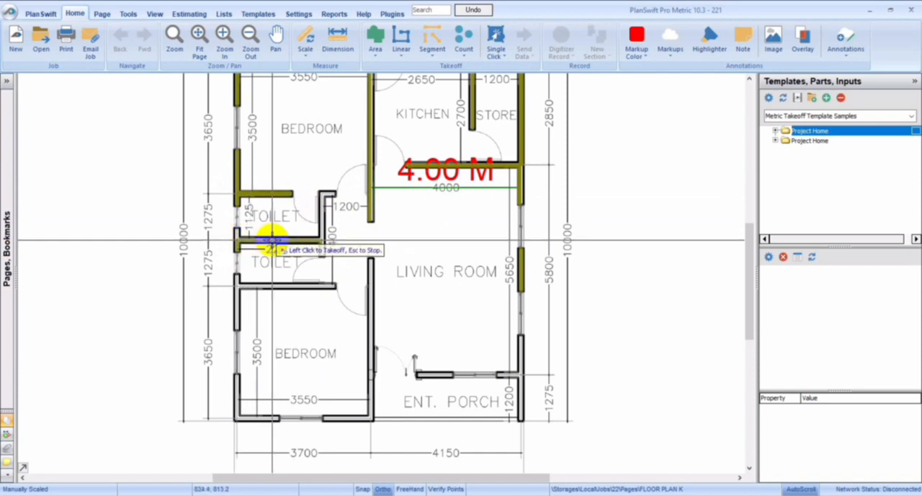
mouse_move(233, 235)
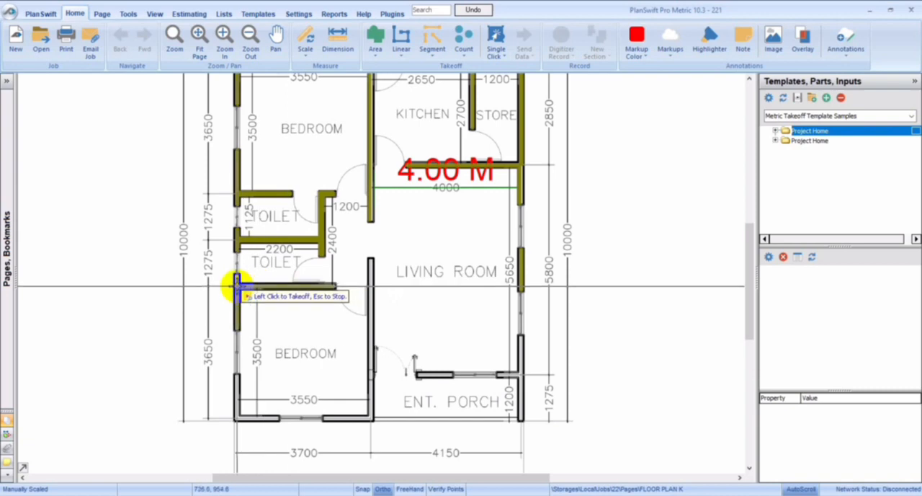
mouse_move(369, 276)
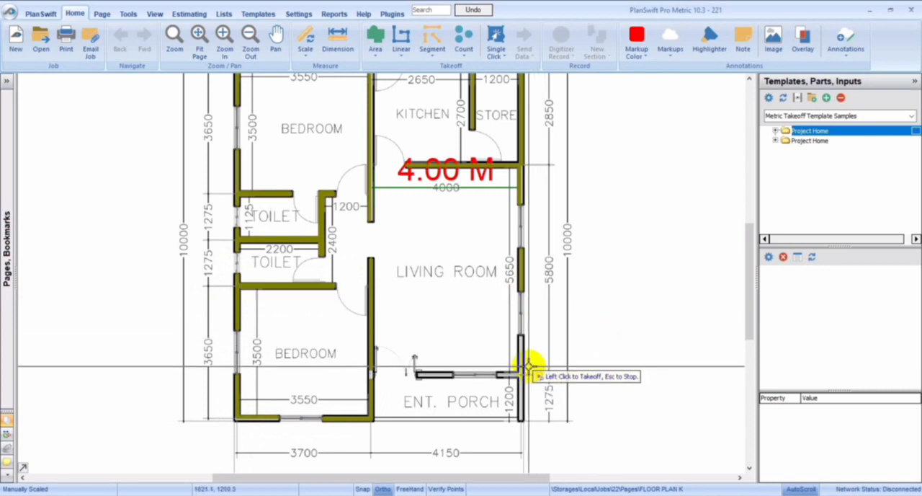
mouse_move(518, 367)
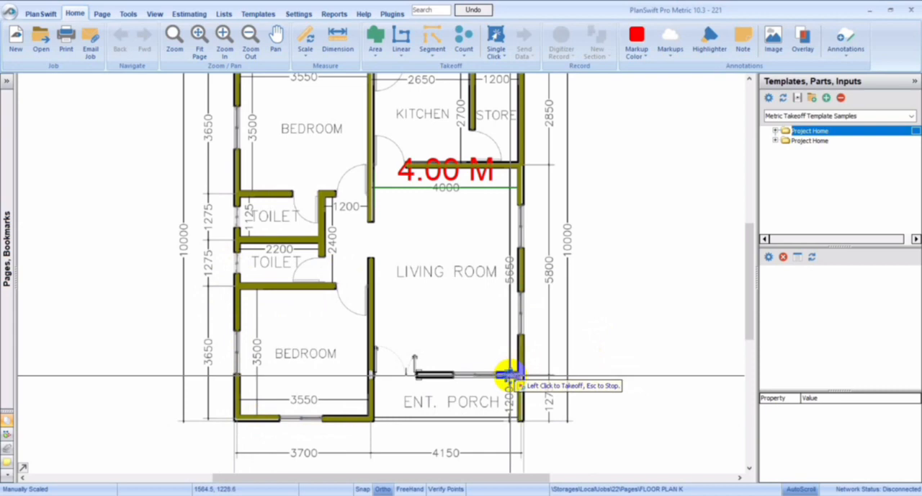
mouse_move(440, 386)
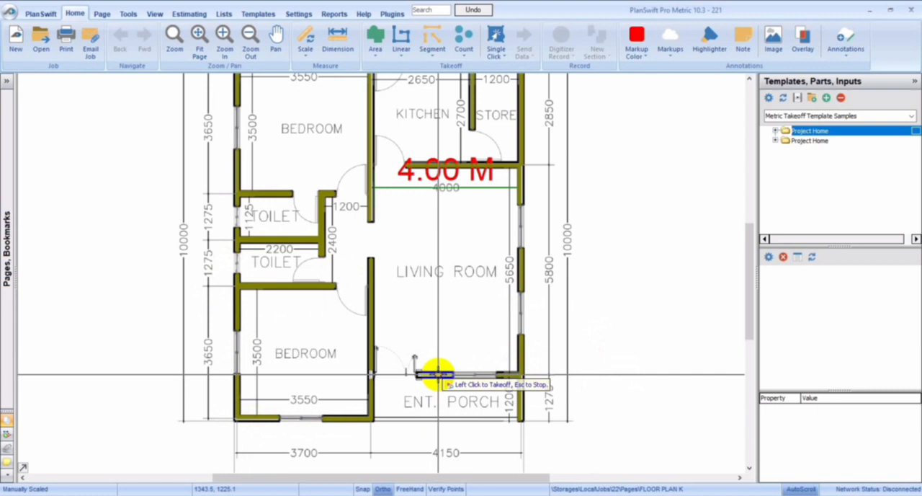
mouse_move(435, 386)
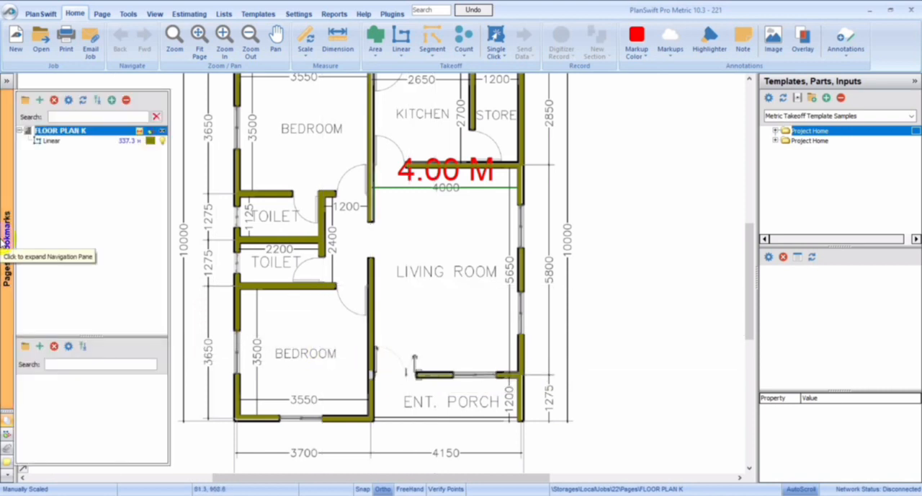
Collapse the takeoff list pane and show the available linear takeoff types
left_click(65, 141)
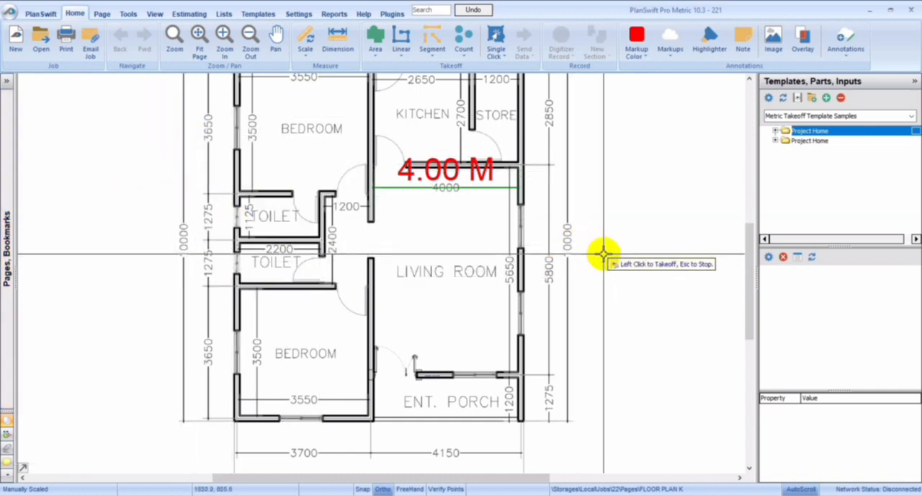
mouse_move(501, 130)
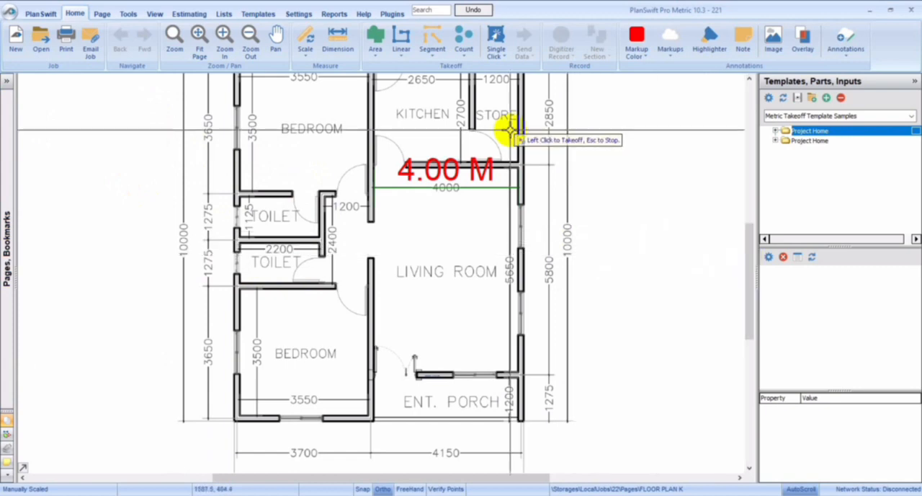
left_click(401, 41)
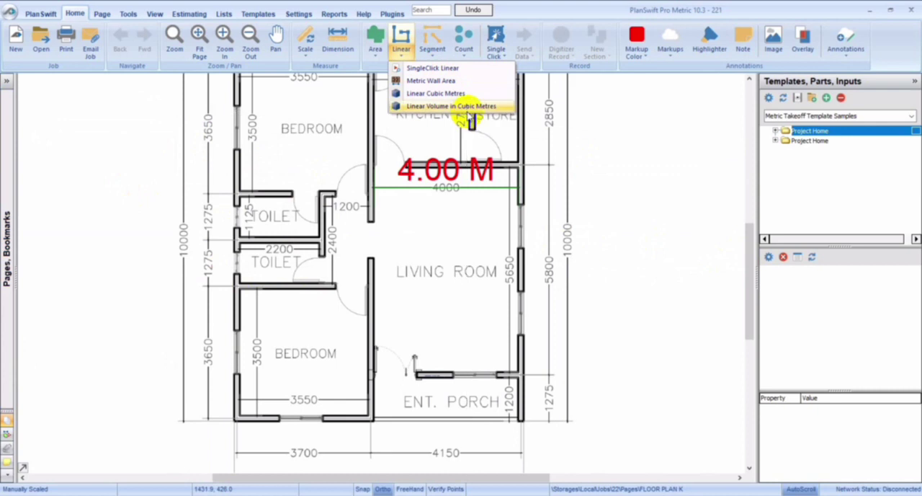
Create a Linear Volume in Cubic Metres footing takeoff with width 0.92 and a chosen depth
left_click(450, 107)
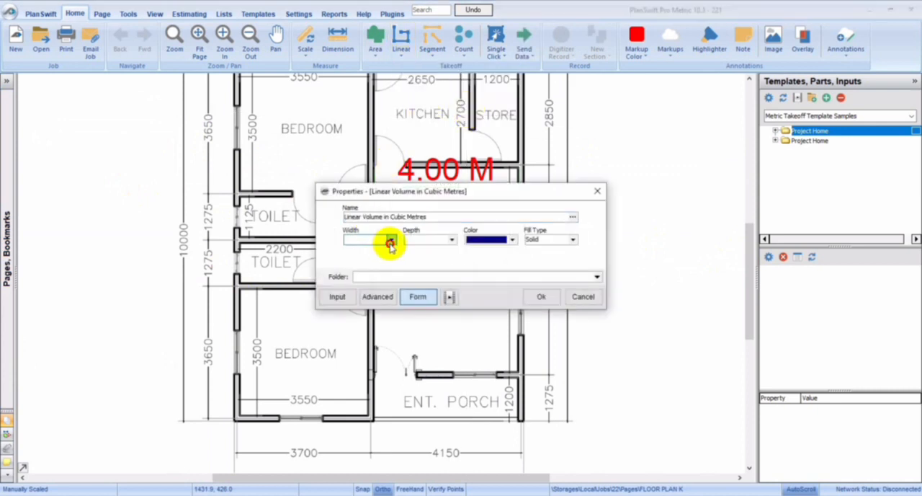
left_click(389, 239)
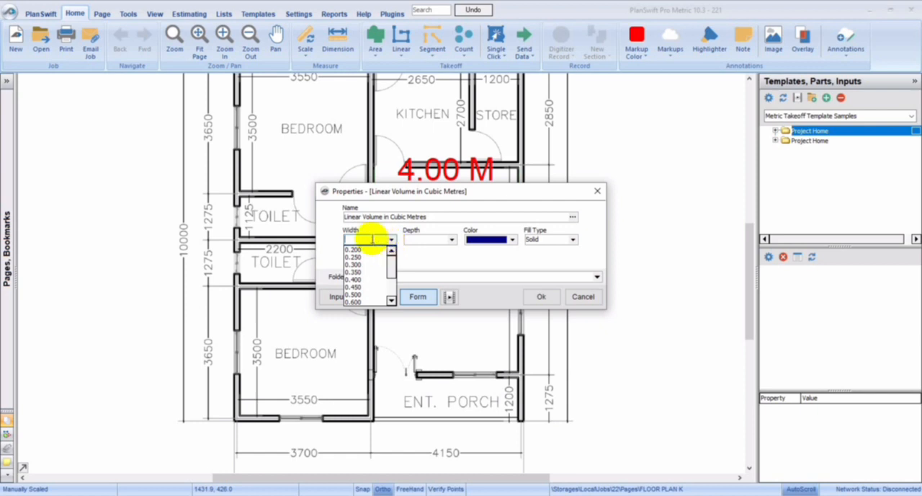
type("92")
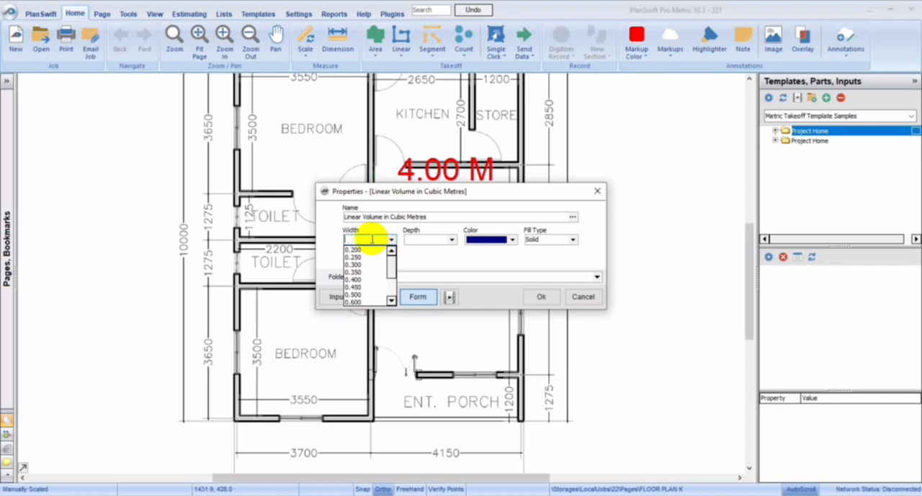
left_click(357, 248)
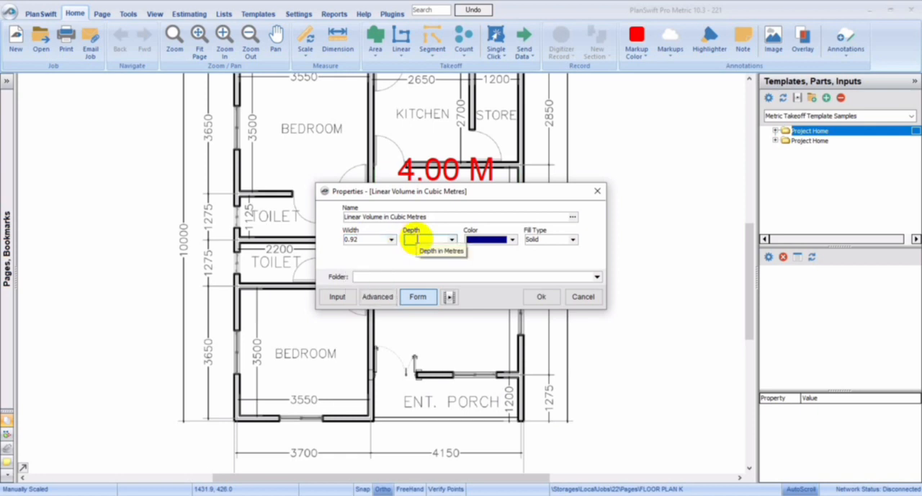
left_click(451, 239)
type("0.4")
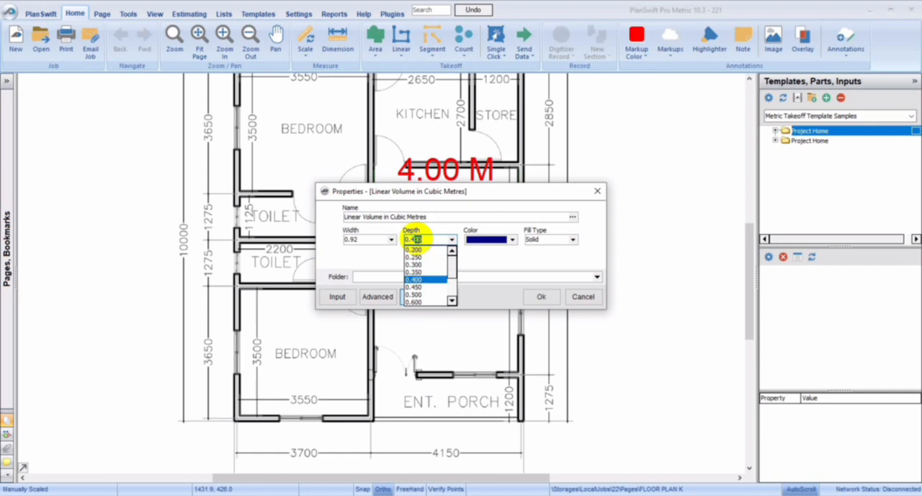
left_click(421, 285)
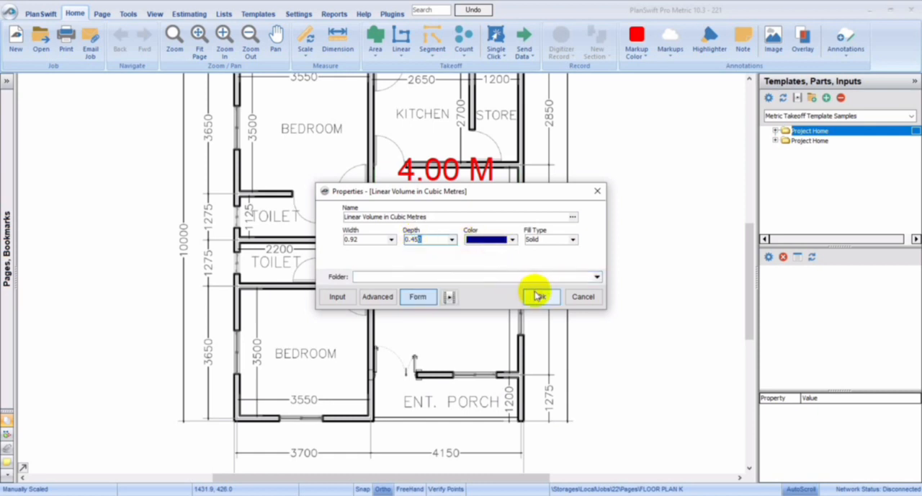
left_click(540, 296)
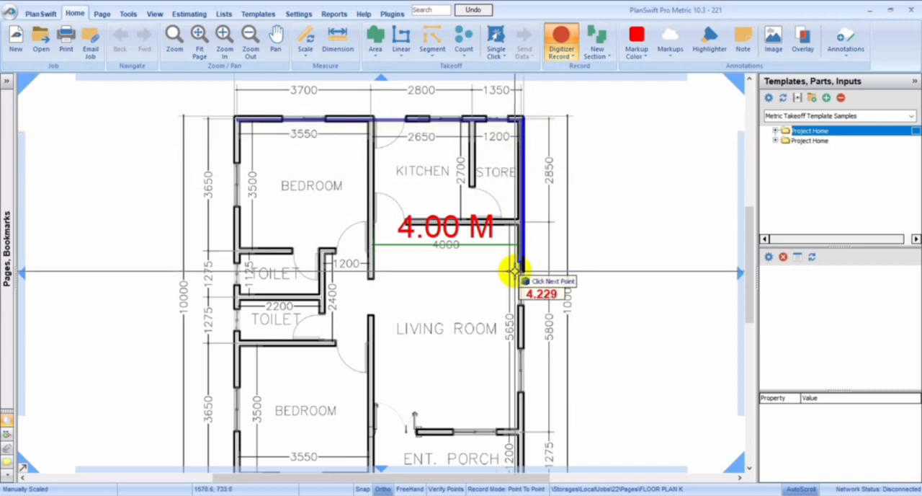
Place footing points along the right, left and remaining walls to close the perimeter outline
left_click(518, 458)
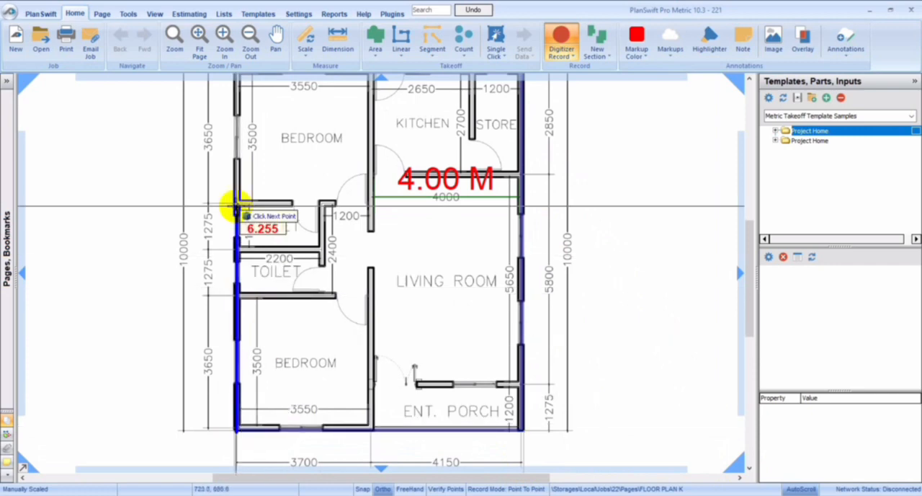
left_click(232, 81)
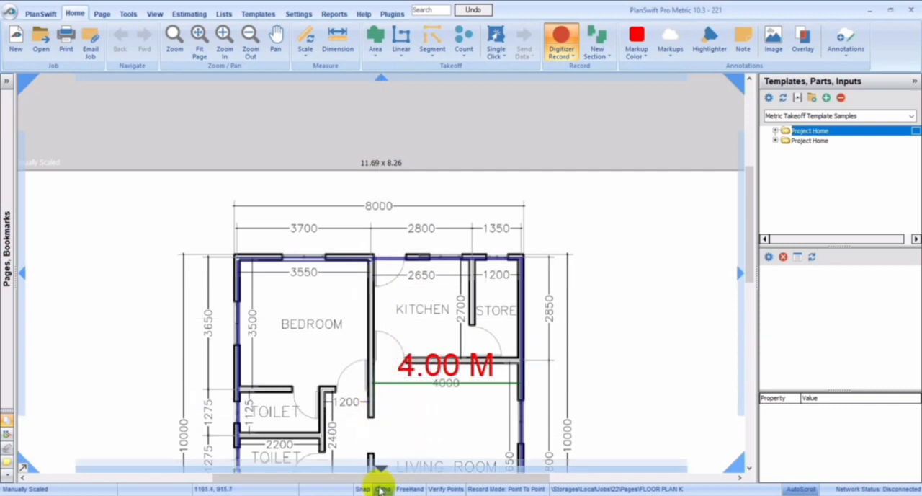
left_click_drag(375, 248, 721, 435)
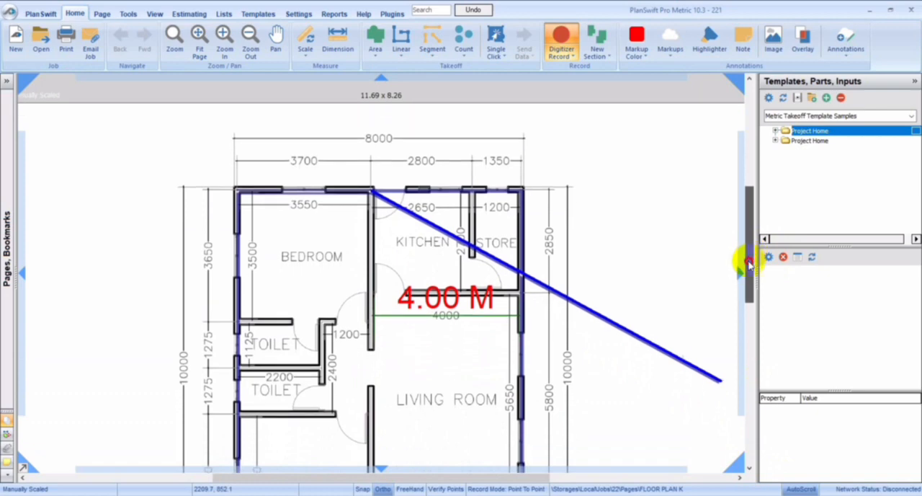
scroll("down", 3)
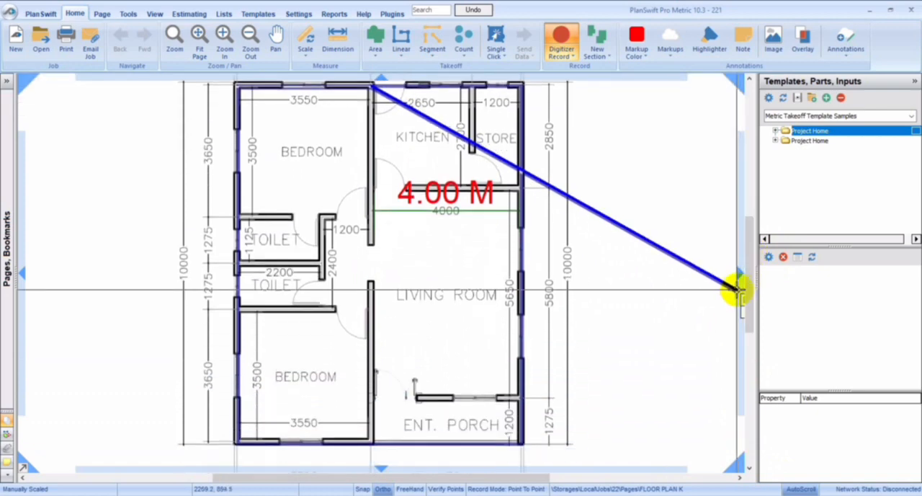
left_click(363, 447)
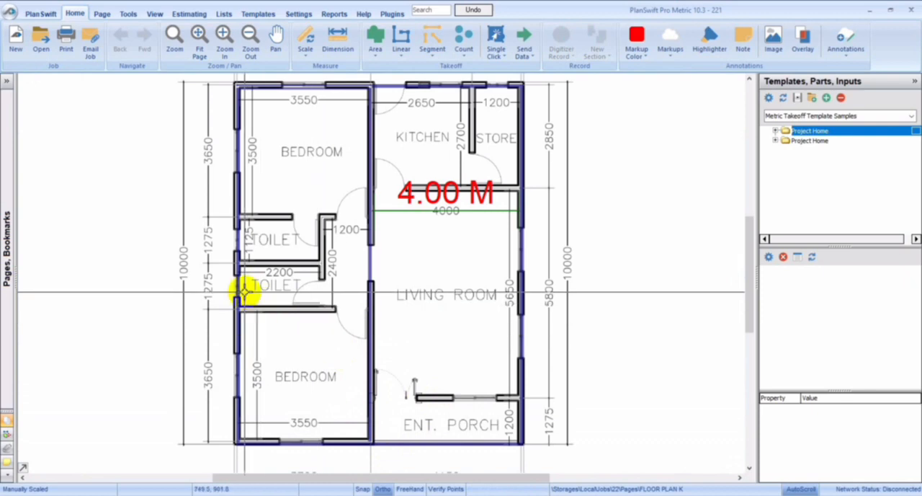
mouse_move(244, 311)
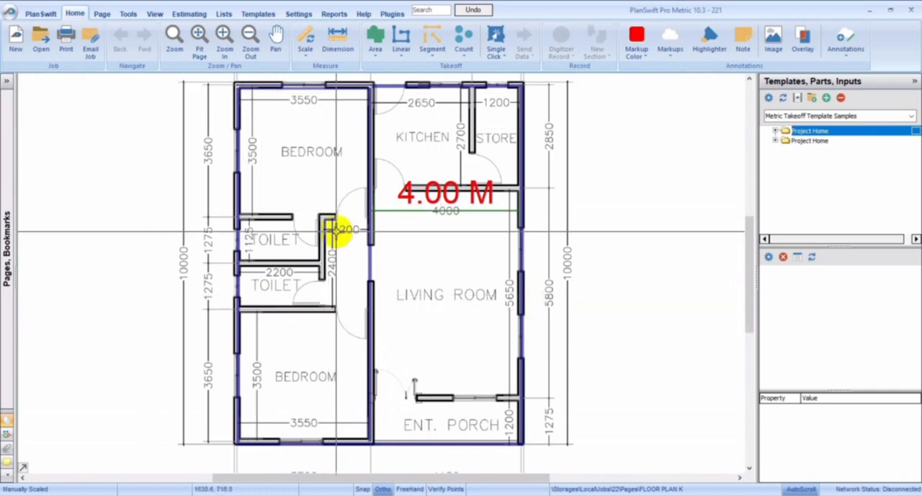
mouse_move(544, 133)
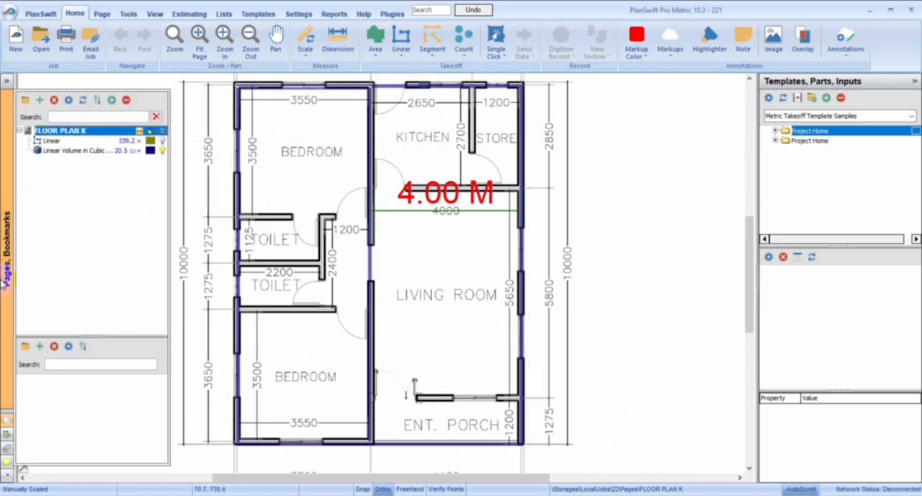
Expand FLOOR PLAN K in the Navigation Pane to list the Linear and Linear Volume in Cubic Metres totals
left_click(52, 141)
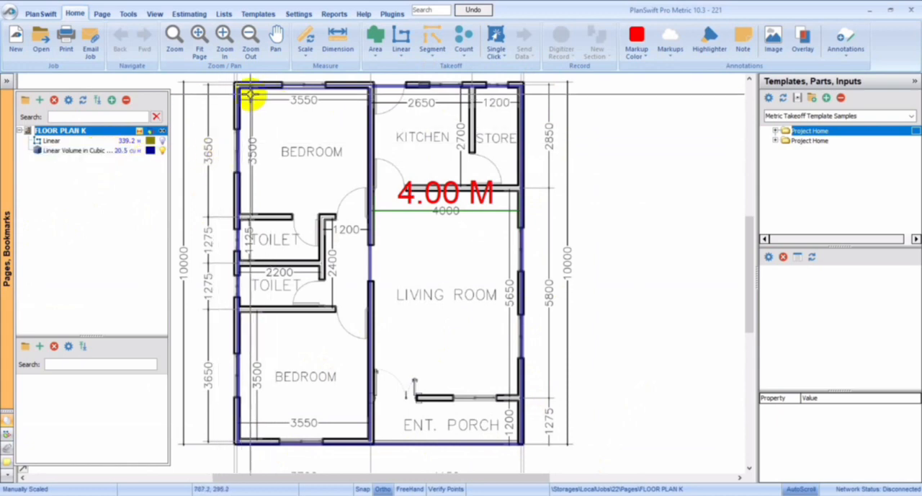
mouse_move(495, 251)
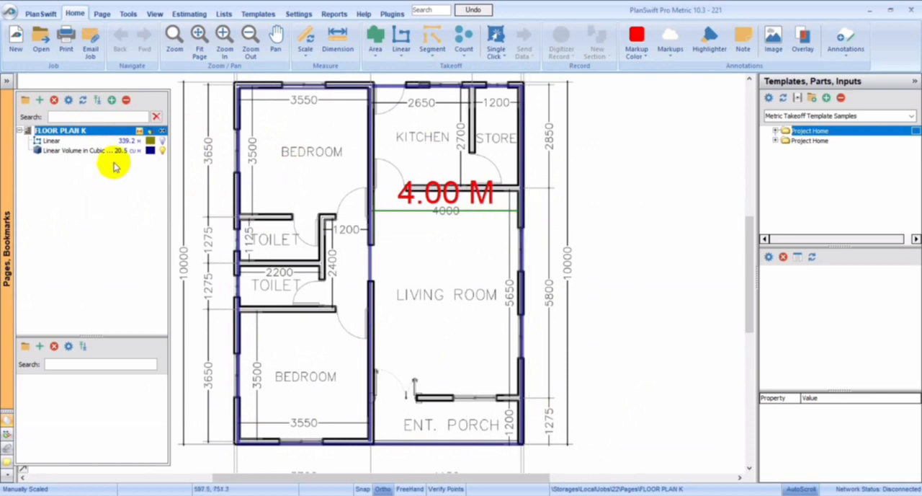
mouse_move(124, 163)
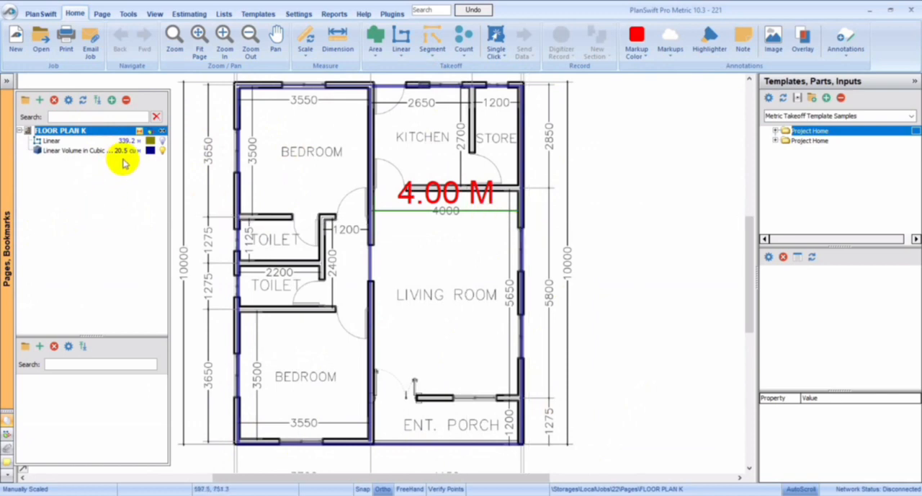